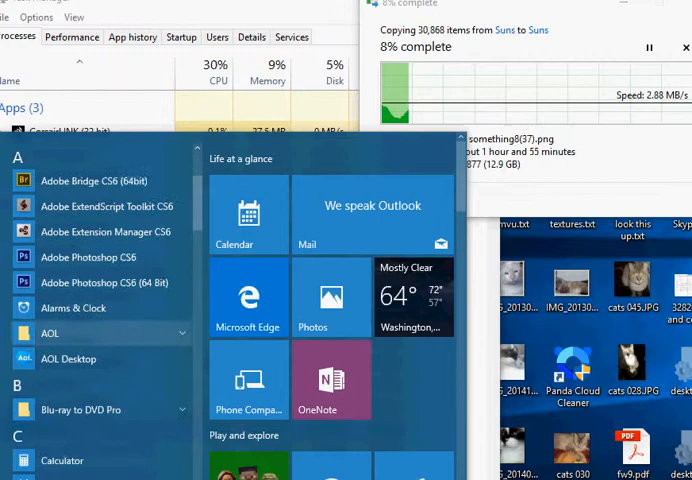
# Scroll the Processes list past apps and background processes down to the Windows processes group
pyautogui.scroll(-3)
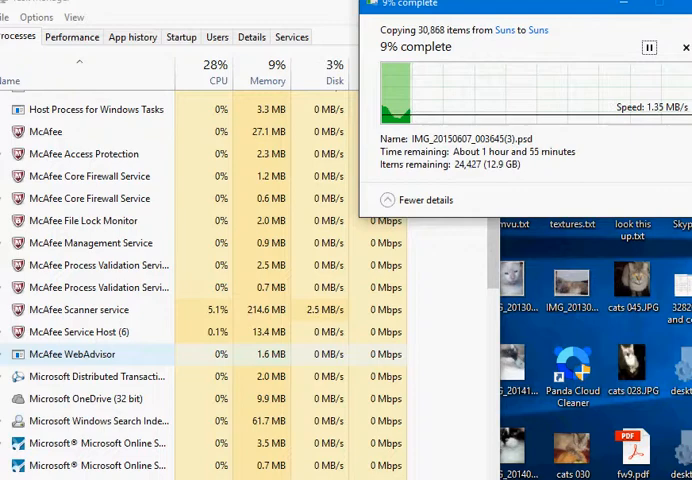
pyautogui.scroll(-3)
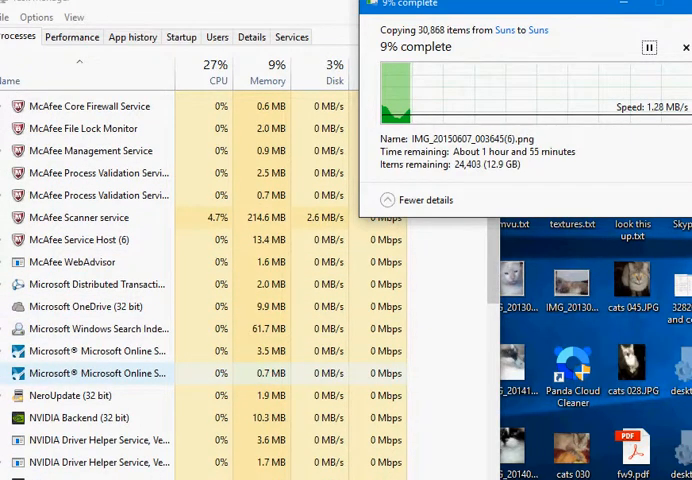
pyautogui.scroll(-3)
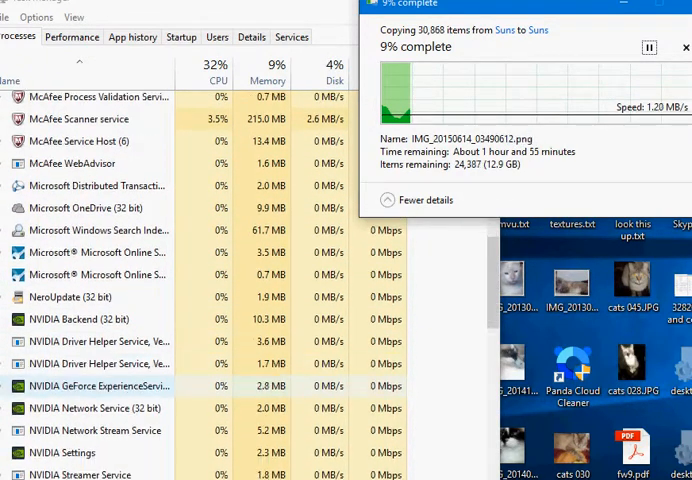
pyautogui.scroll(-3)
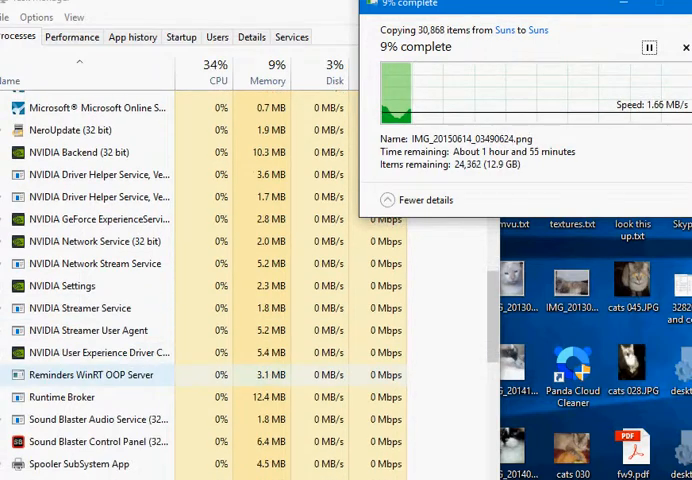
pyautogui.scroll(-3)
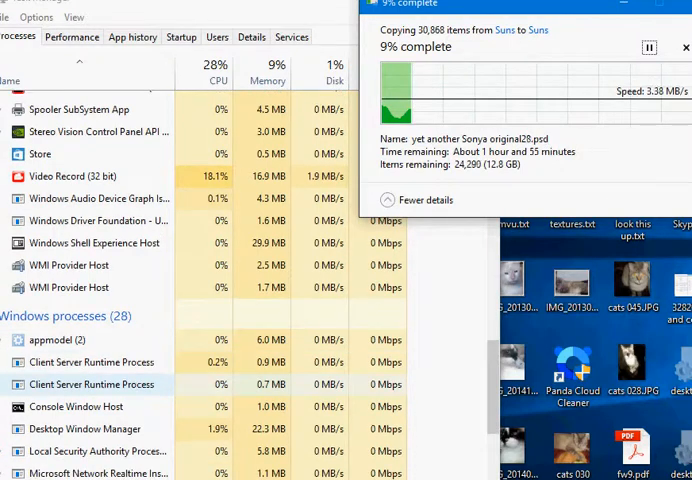
pyautogui.scroll(-3)
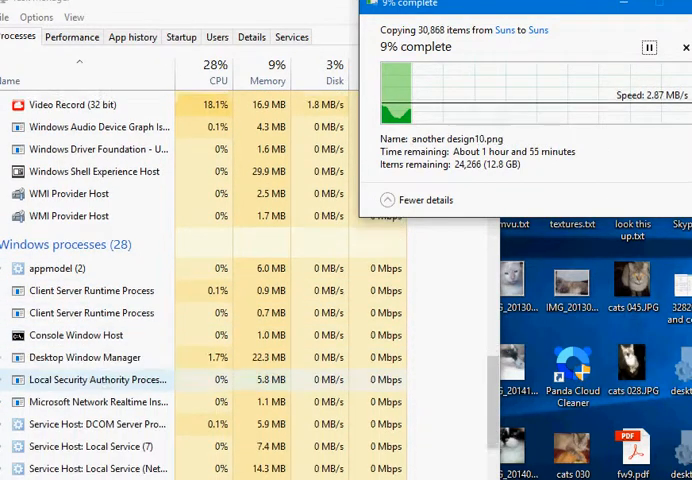
pyautogui.scroll(-3)
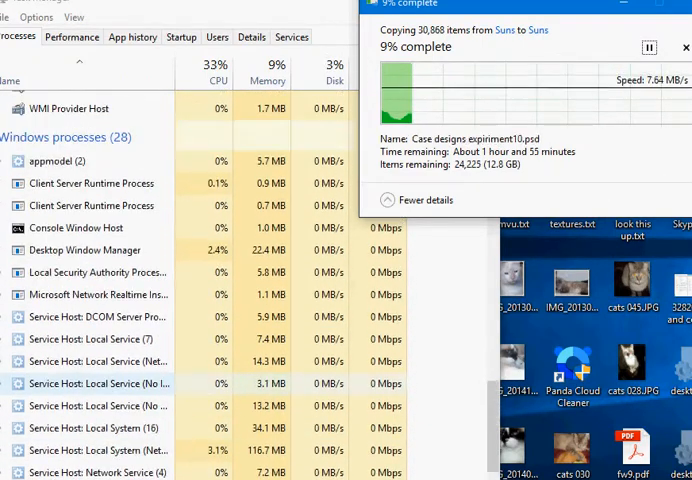
pyautogui.scroll(-3)
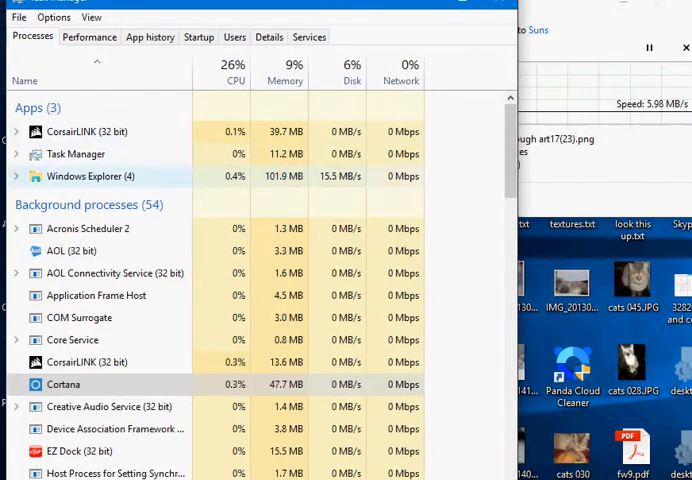
# Switch to the Details view listing executables with PIDs, status, user names and memory
pyautogui.click(16, 176)
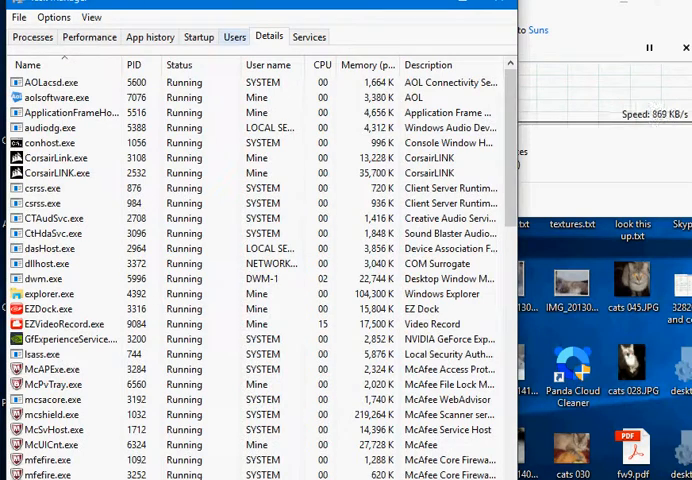
# Review the Performance graphs including Ethernet, then return to the Processes list
pyautogui.click(89, 37)
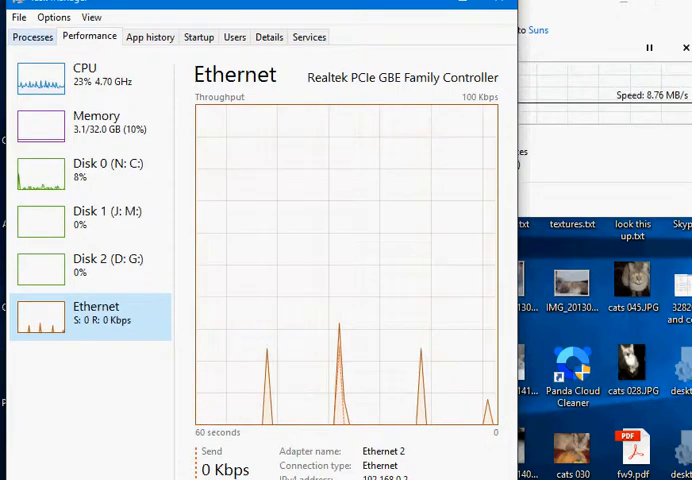
pyautogui.click(32, 37)
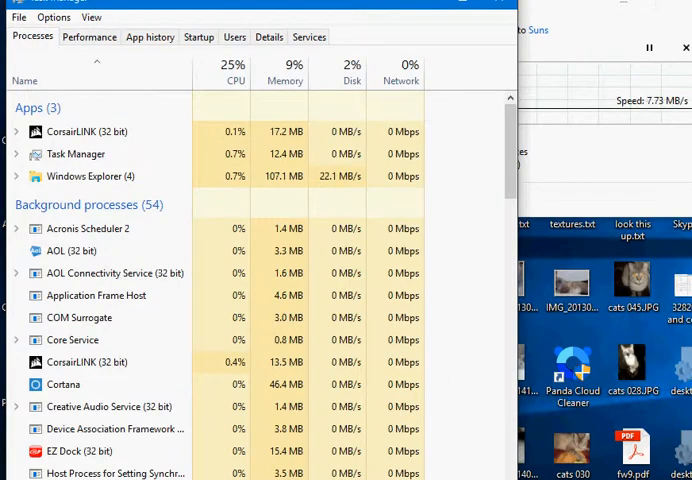